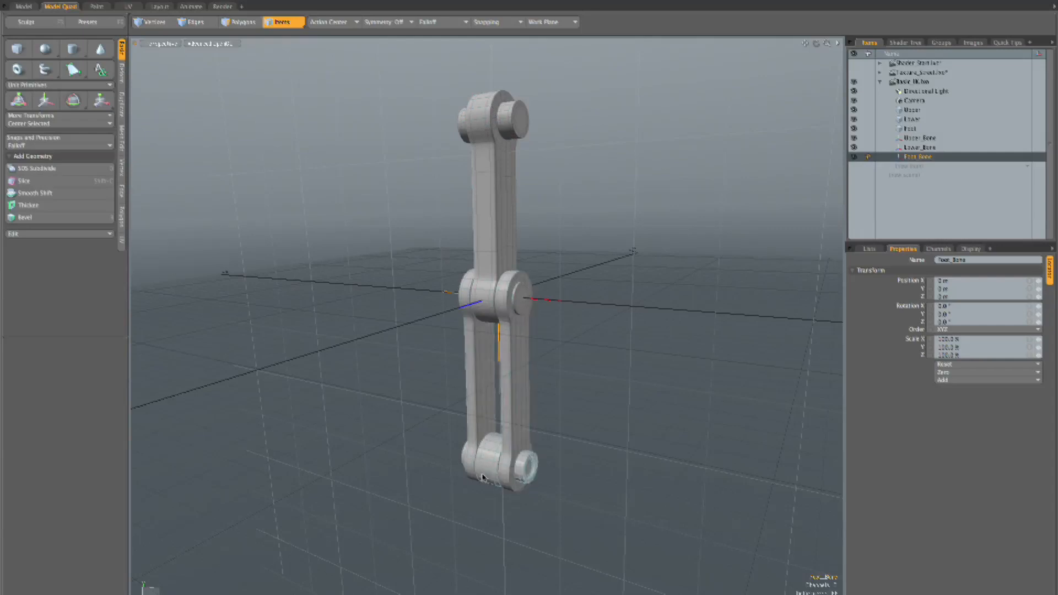
mouse_move(655, 450)
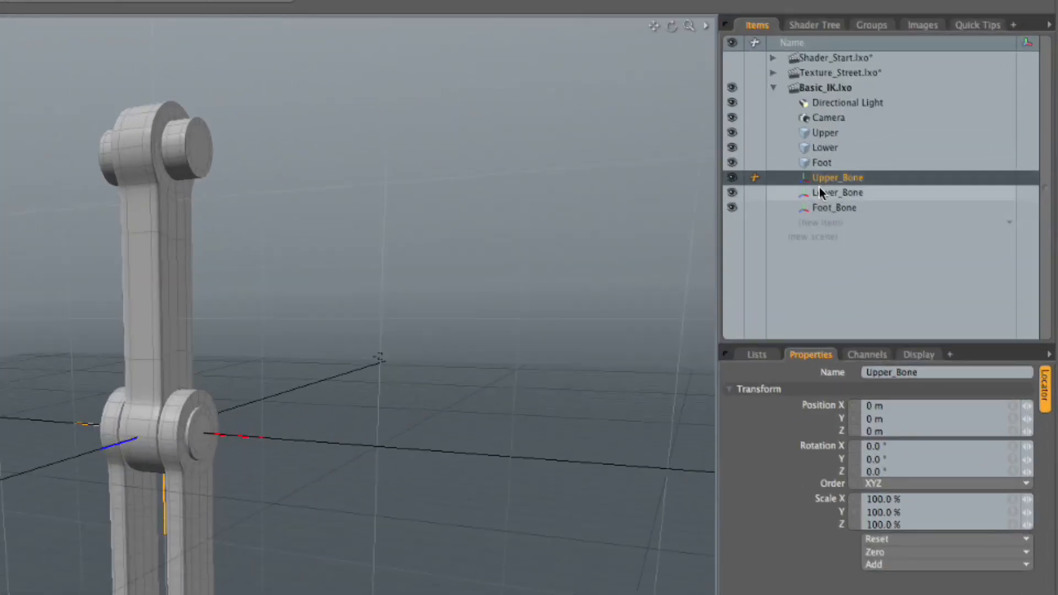
Select the Lower_Bone locator in the Items list.
click(833, 207)
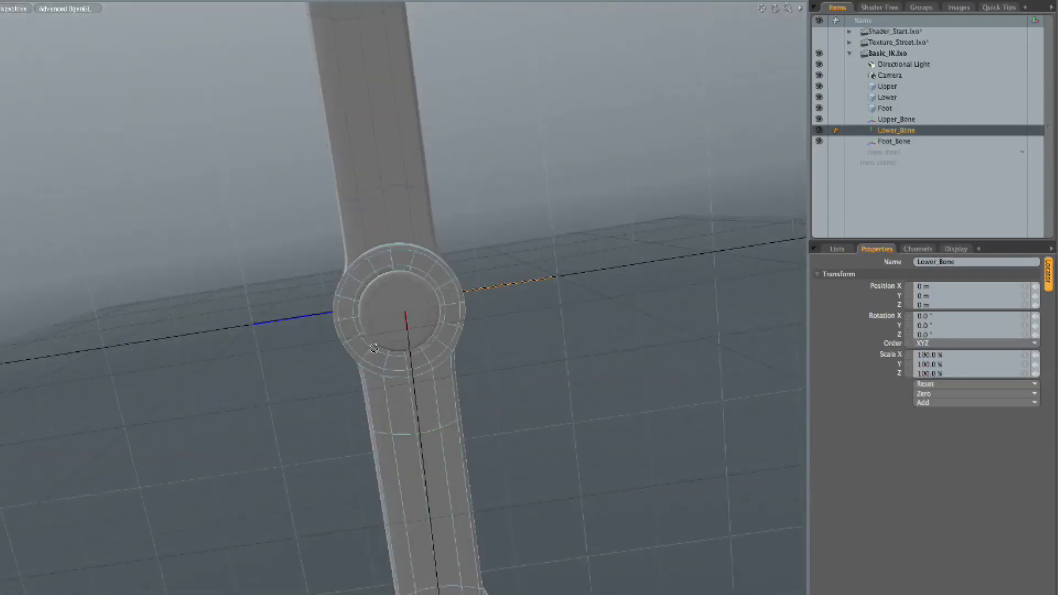
Clear the item selection by clicking empty viewport space.
click(886, 86)
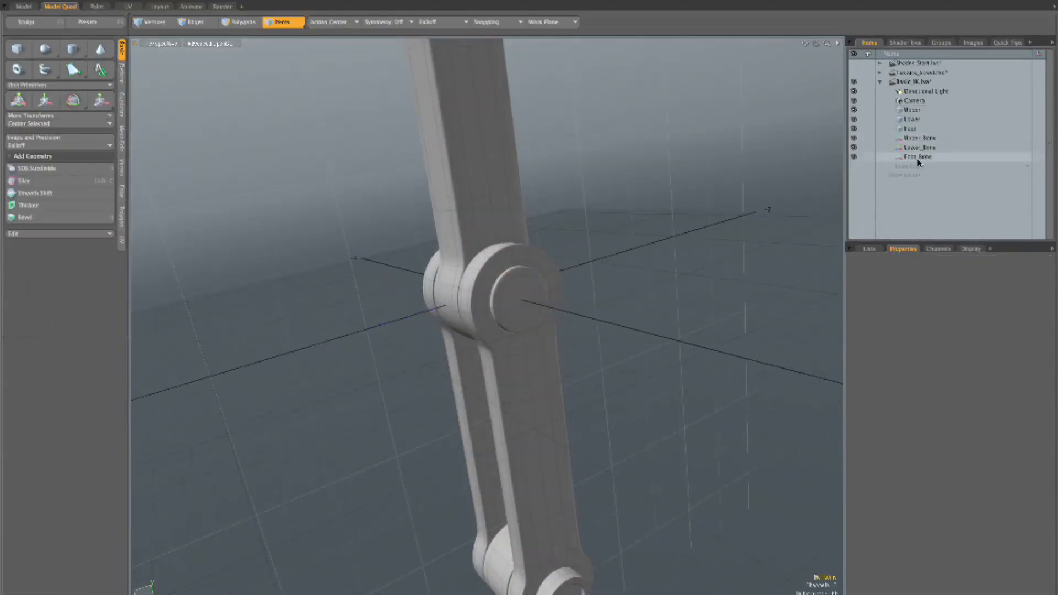
Select the upper leg's end-cap polygons and bring up the Work Plane options.
click(921, 148)
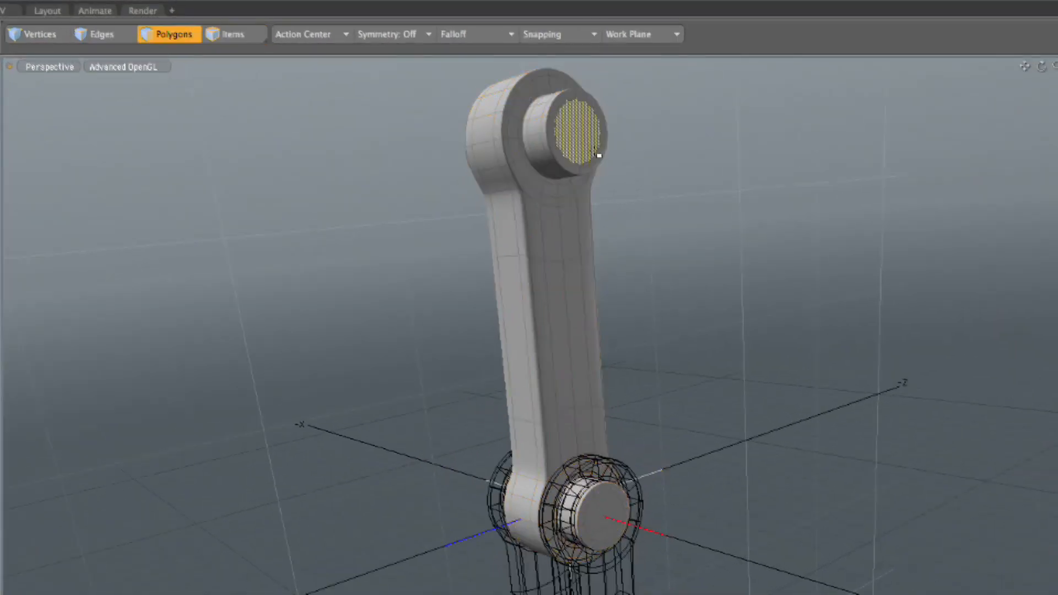
drag(539, 270, 776, 210)
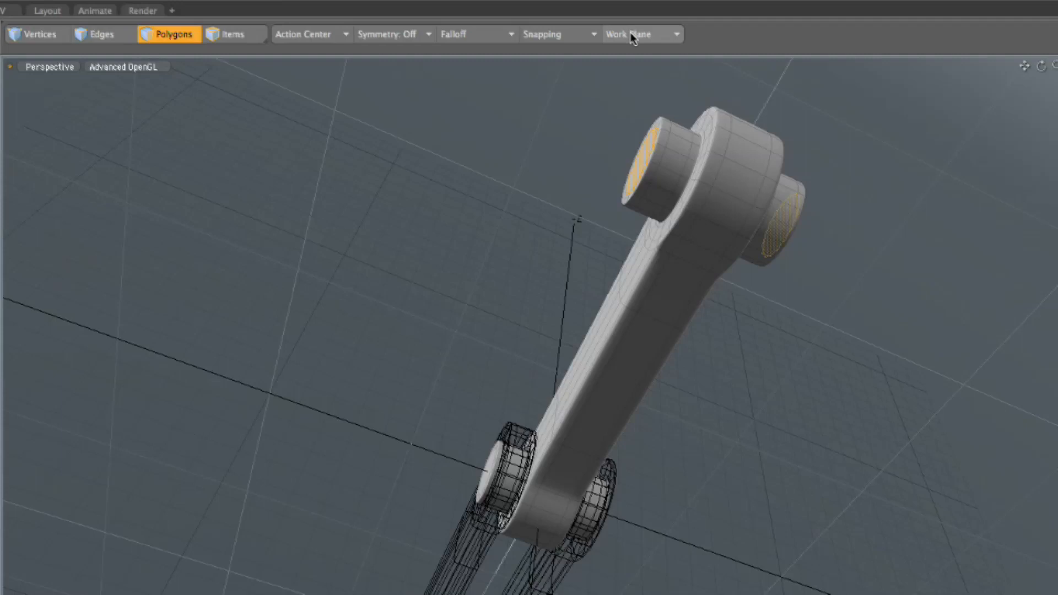
click(633, 34)
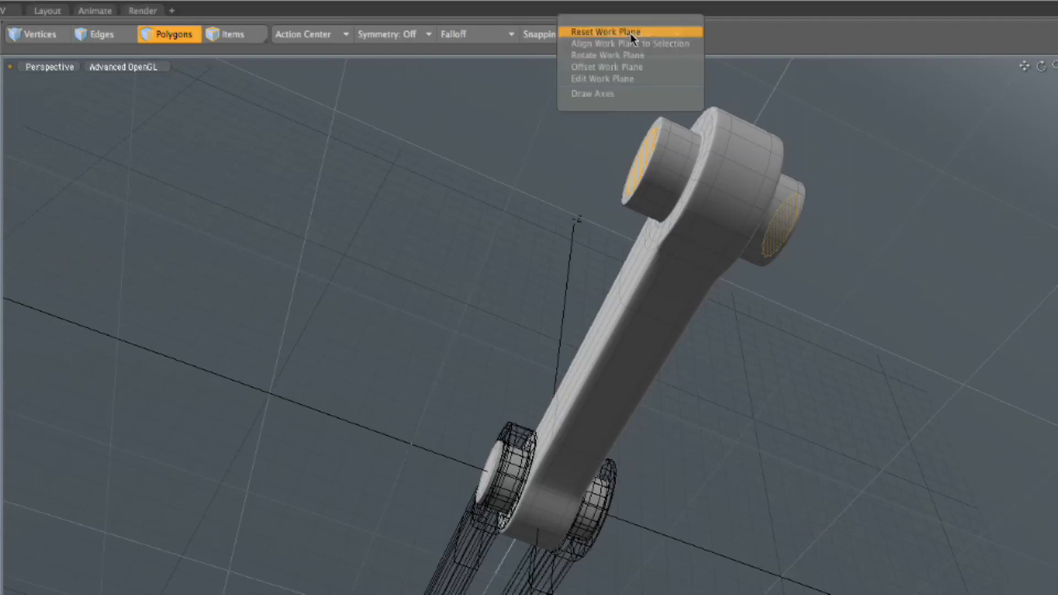